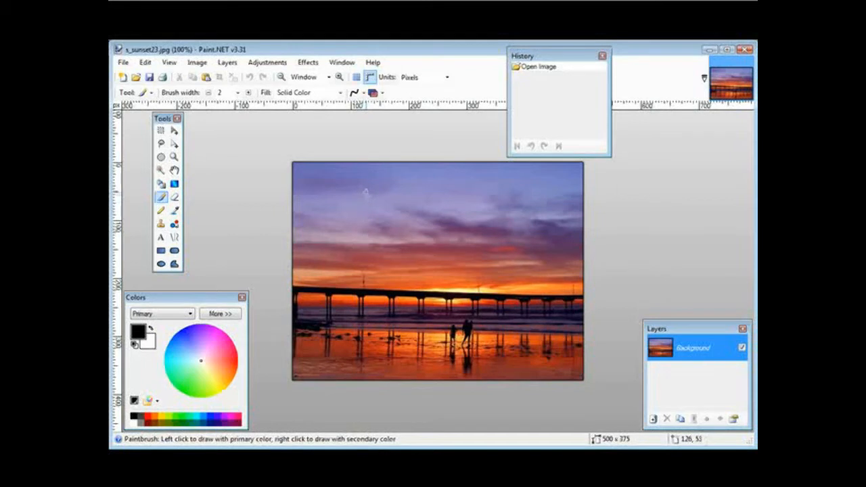
{"action": "mouse_move", "coordinate": [212, 123]}
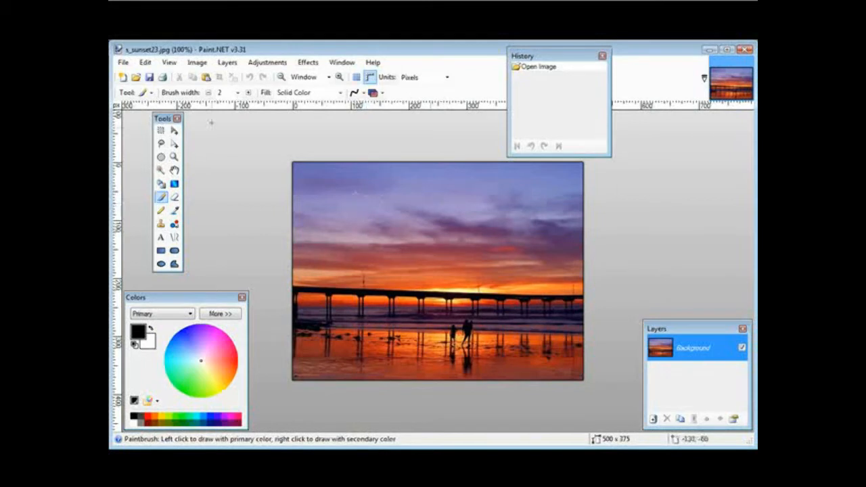
- Add a transparent Layer 2 above the sunset photo's Background layer
{"action": "left_click", "coordinate": [227, 62]}
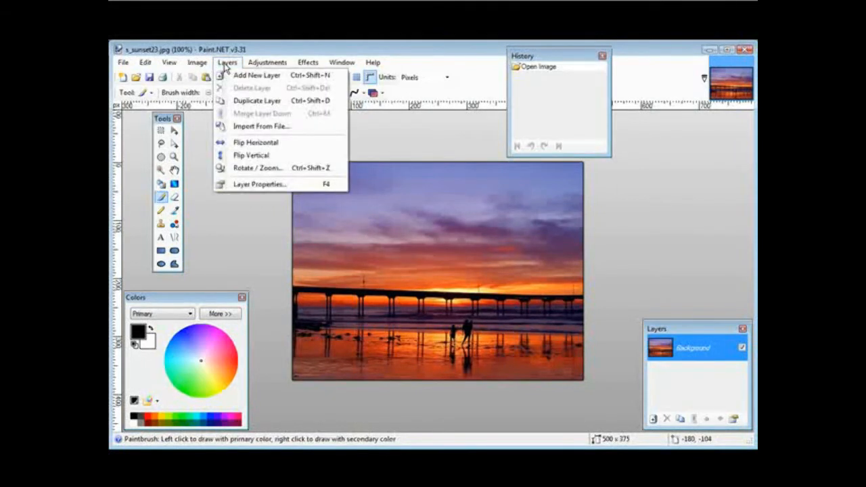
{"action": "left_click", "coordinate": [257, 75]}
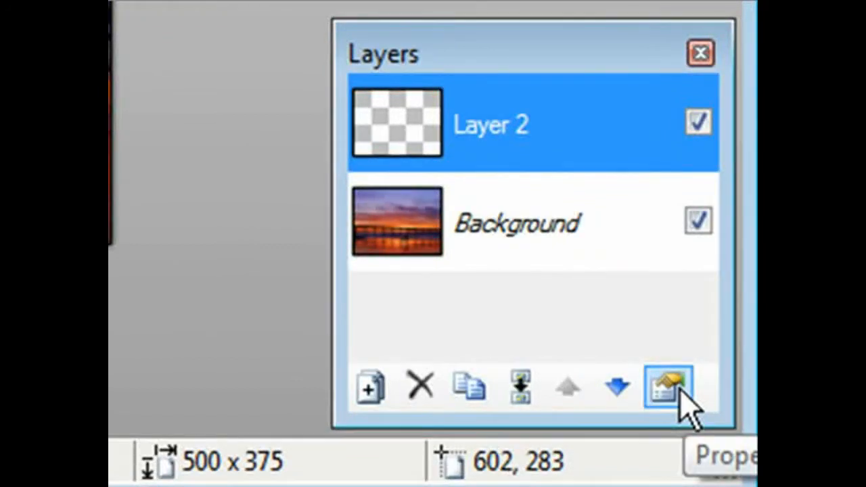
- Rename Layer 2 to 'waterwark' through Layer Properties
{"action": "left_click", "coordinate": [668, 386]}
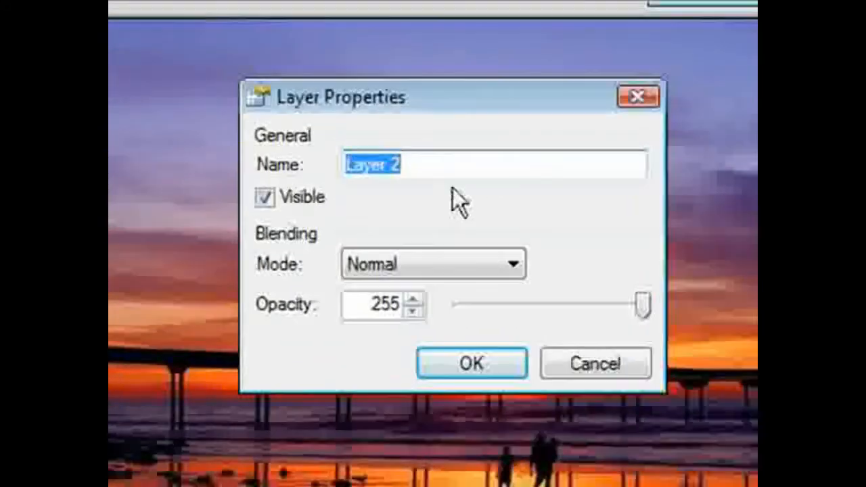
{"action": "type", "text": "water"}
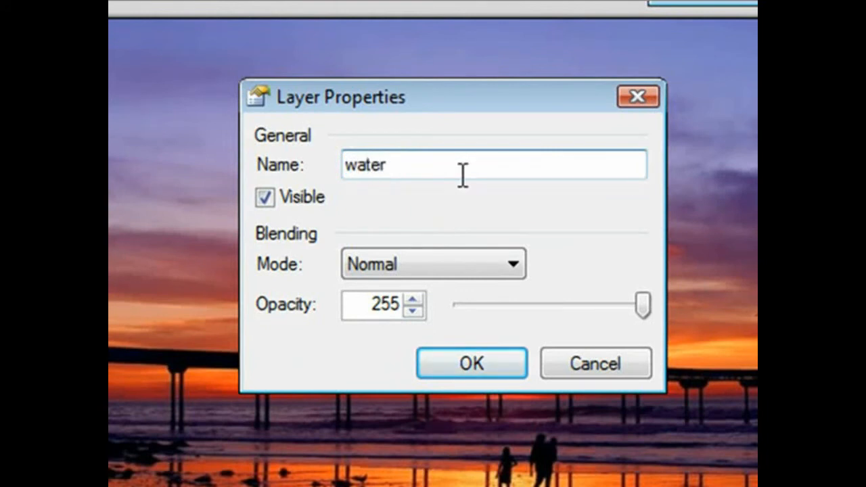
{"action": "type", "text": "wark"}
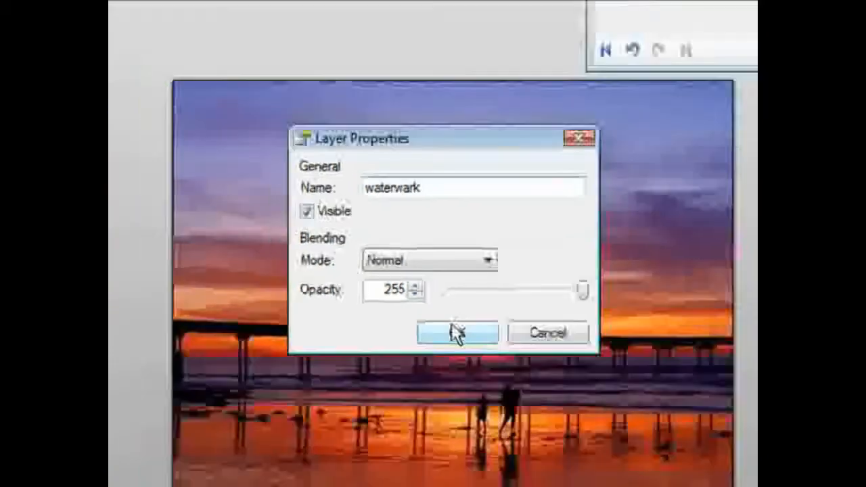
{"action": "left_click", "coordinate": [457, 333]}
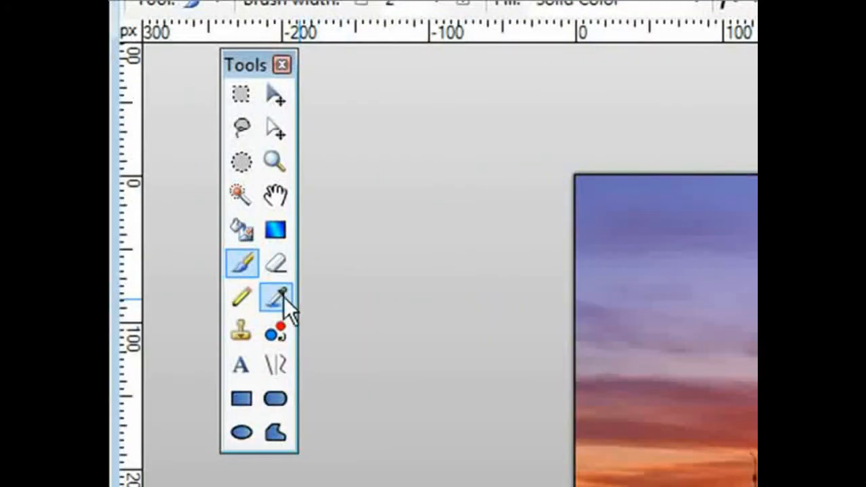
{"action": "mouse_move", "coordinate": [241, 366]}
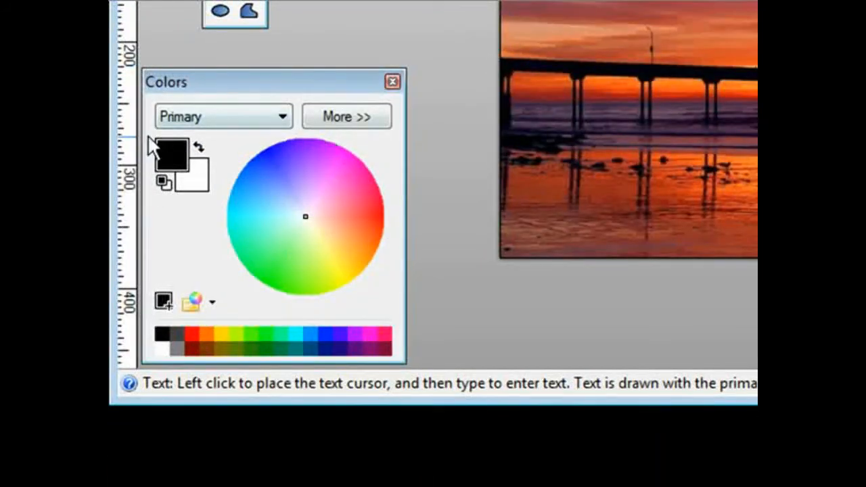
- With the Text tool active, set the primary colour to FFFFFF with lowered alpha
{"action": "left_click", "coordinate": [170, 154]}
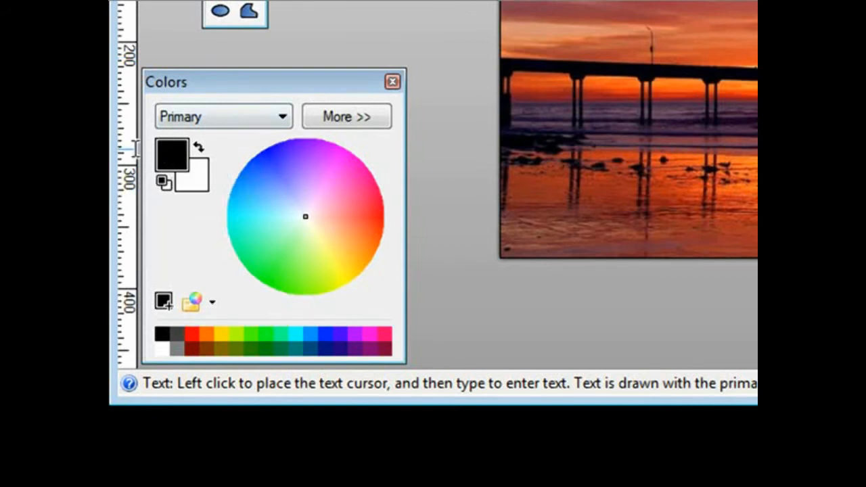
{"action": "mouse_move", "coordinate": [291, 224]}
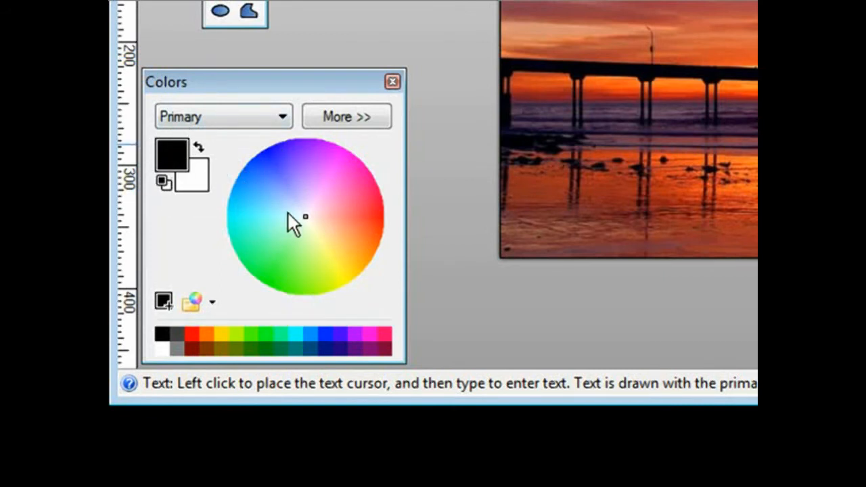
{"action": "left_click", "coordinate": [346, 116]}
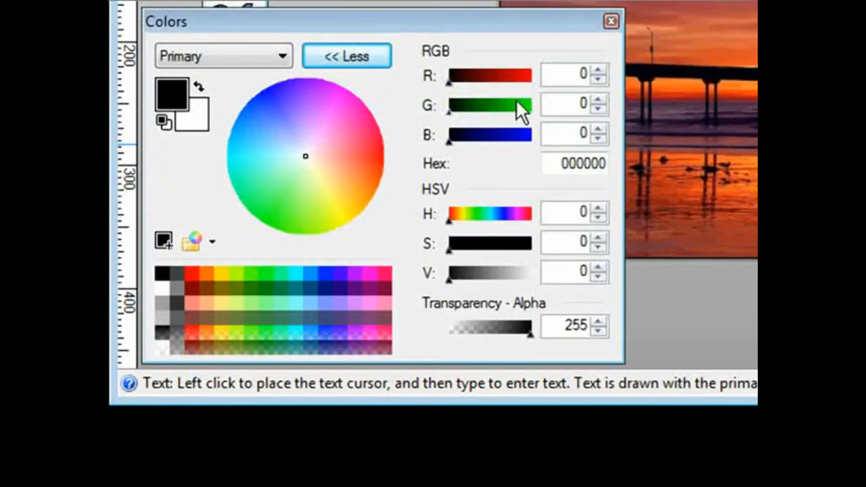
{"action": "mouse_move", "coordinate": [491, 102]}
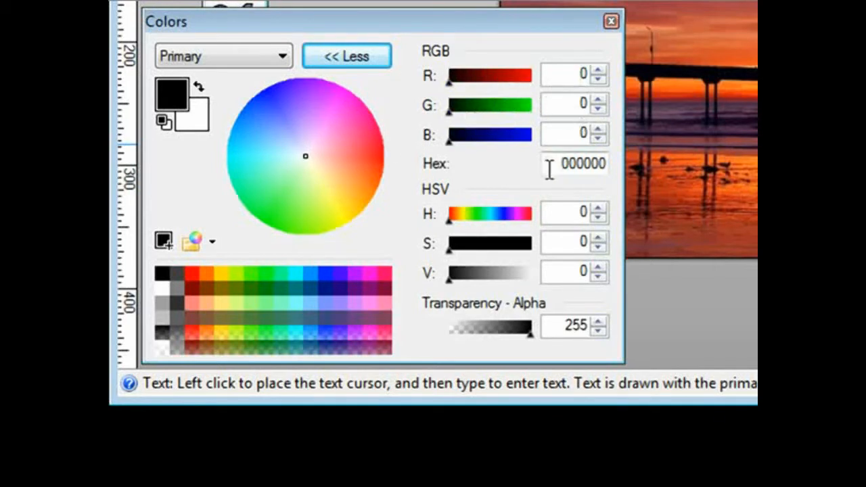
{"action": "left_click", "coordinate": [574, 163]}
{"action": "type", "text": "FFFFFF"}
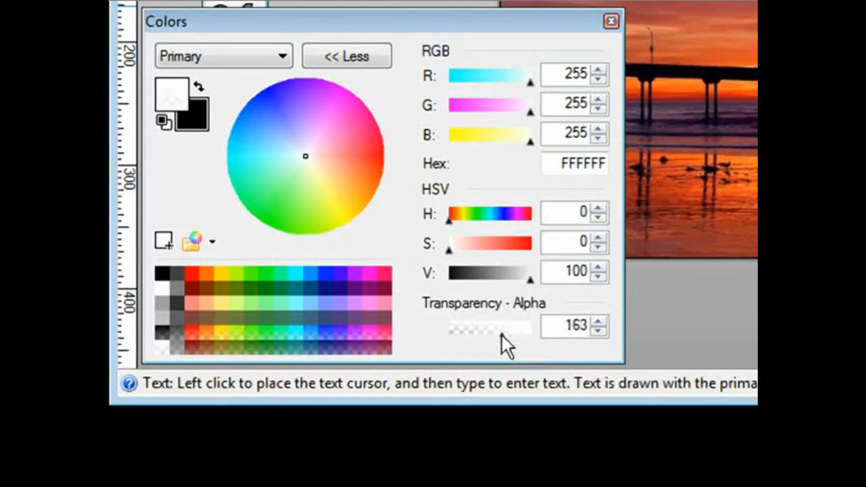
{"action": "left_click_drag", "start_coordinate": [508, 328], "coordinate": [487, 328]}
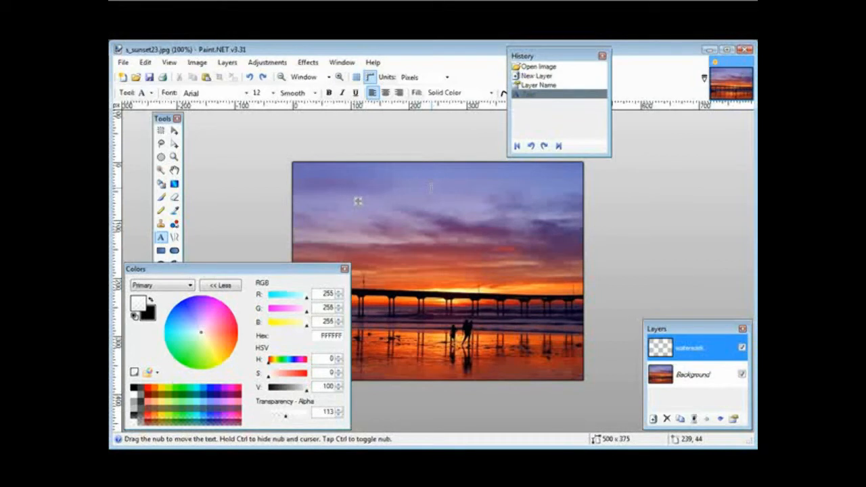
- Type 'My Watermark Here' and place it in the photo's lower right corner
{"action": "left_click", "coordinate": [357, 196]}
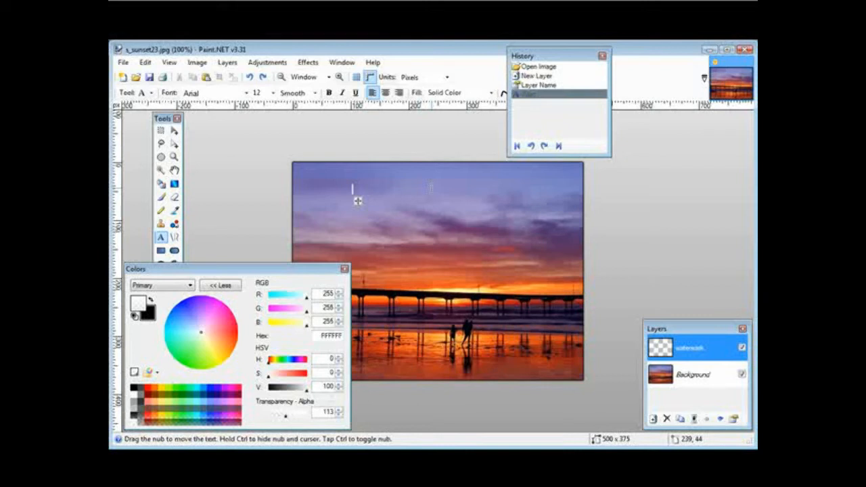
{"action": "type", "text": "My"}
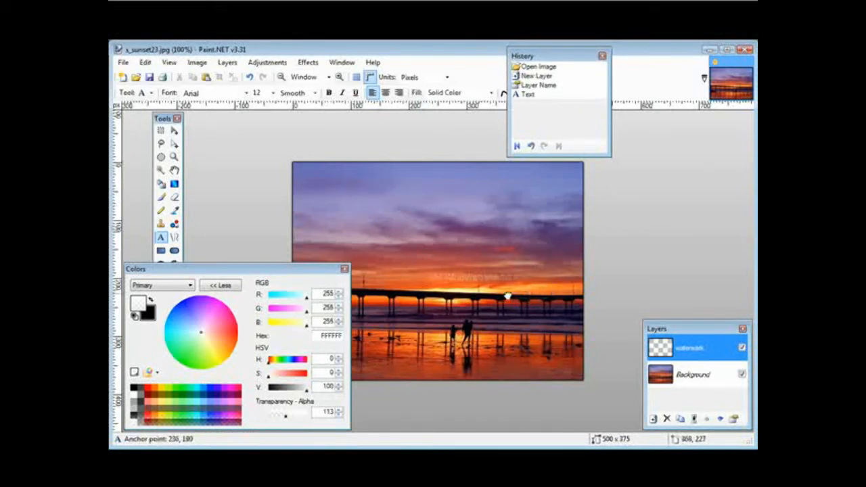
{"action": "left_click_drag", "start_coordinate": [505, 295], "coordinate": [575, 385]}
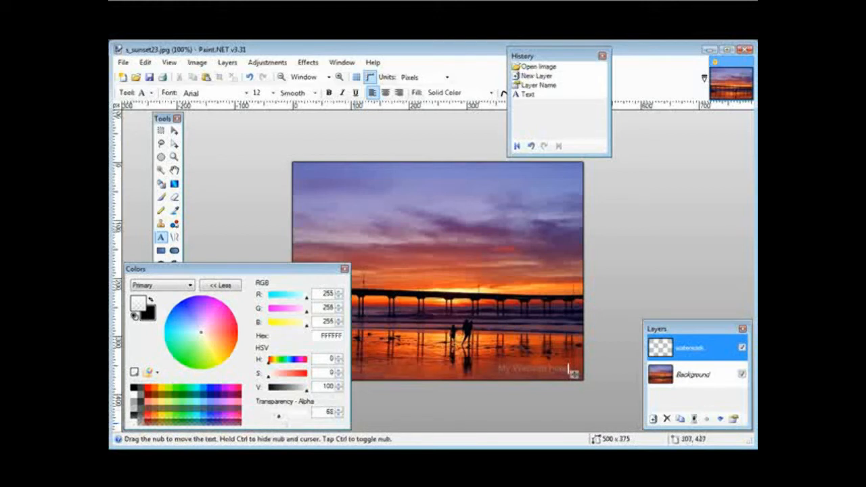
{"action": "left_click", "coordinate": [484, 251]}
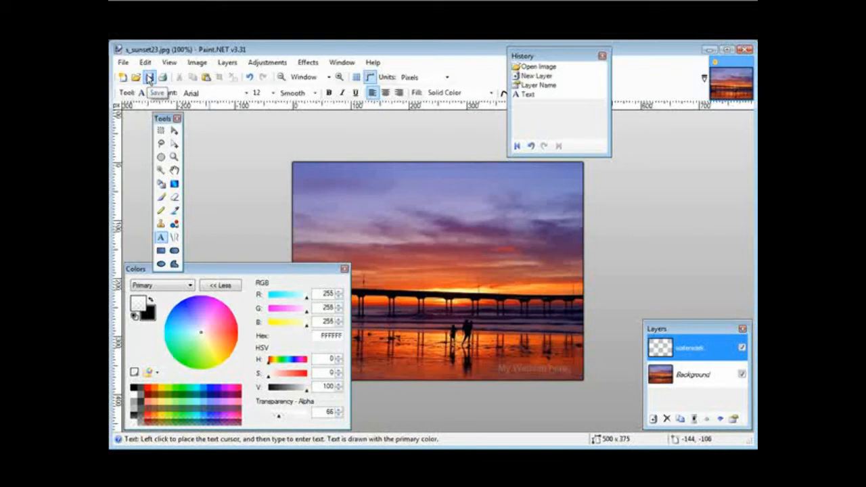
- Save the photo as s_sunset23 with the GIF (*.gif) file type
{"action": "left_click", "coordinate": [150, 76]}
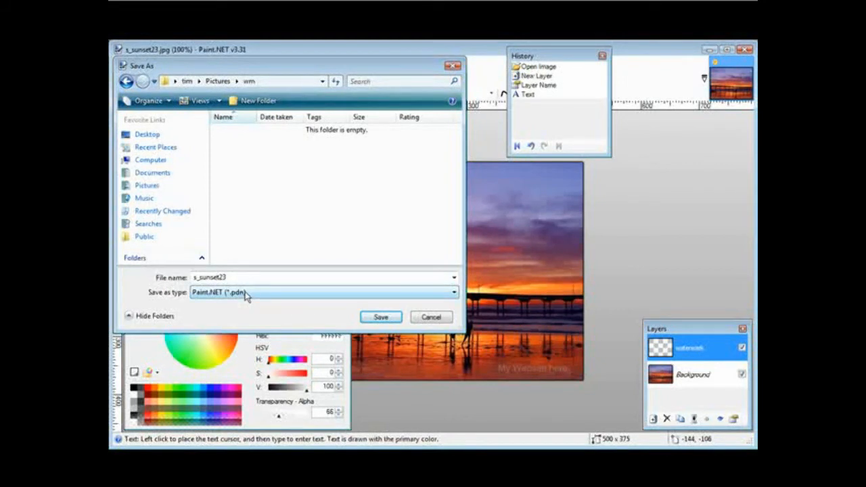
{"action": "left_click", "coordinate": [452, 292]}
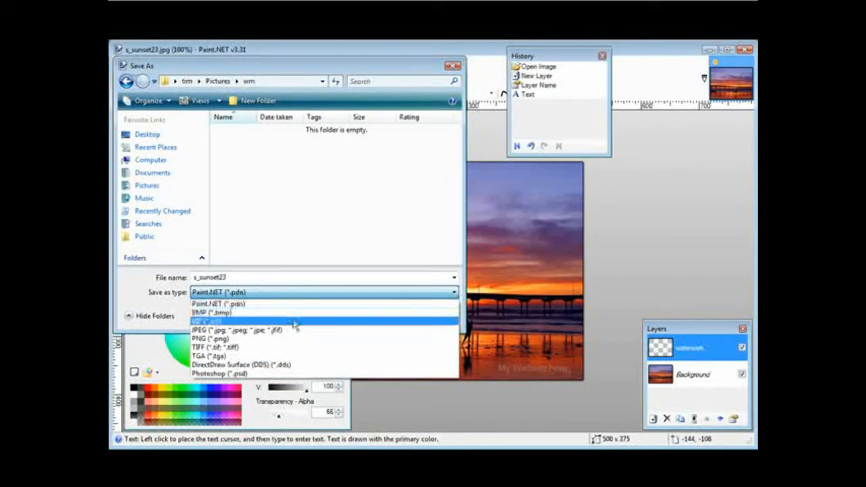
{"action": "mouse_move", "coordinate": [309, 339]}
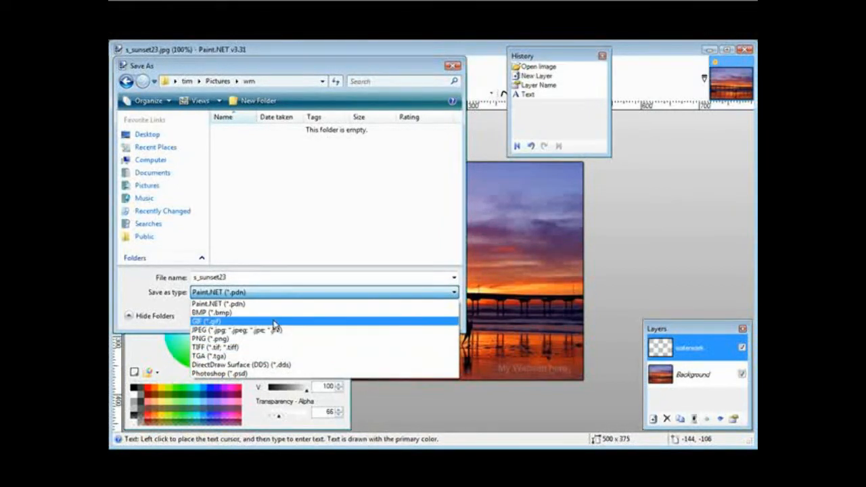
{"action": "left_click", "coordinate": [207, 320]}
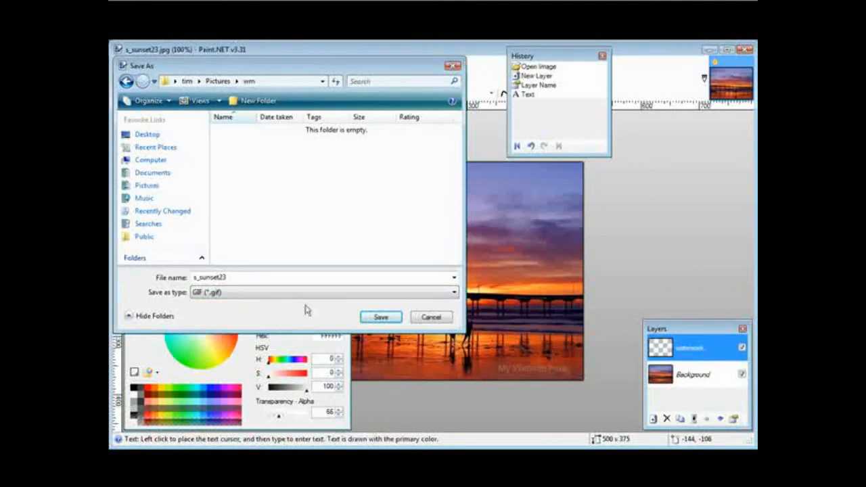
{"action": "left_click", "coordinate": [381, 316]}
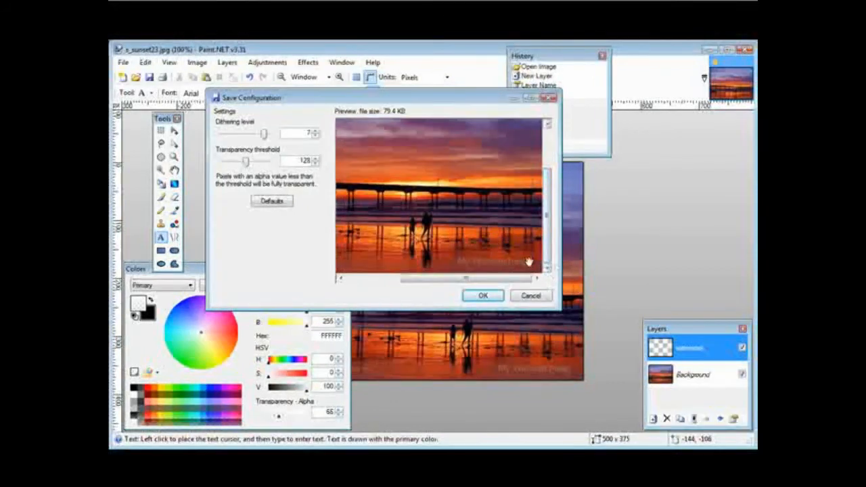
- Accept the GIF save settings and flatten the layers to finish saving
{"action": "left_click", "coordinate": [483, 296]}
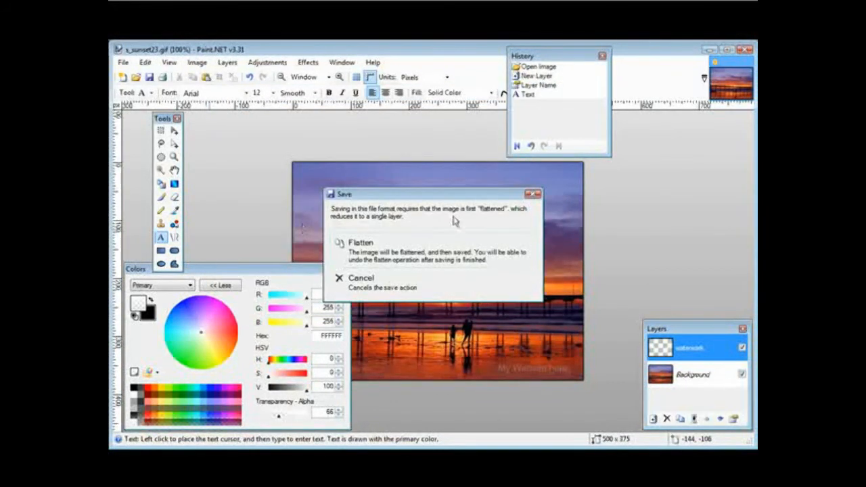
{"action": "mouse_move", "coordinate": [462, 222]}
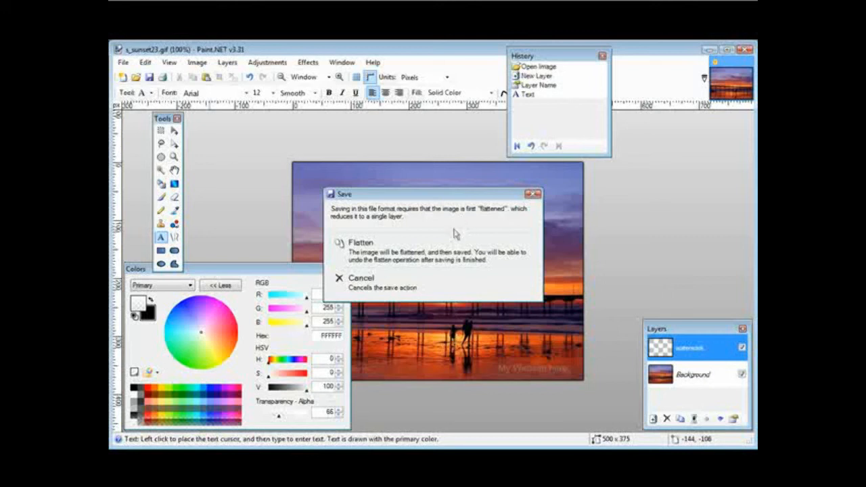
{"action": "left_click", "coordinate": [361, 243]}
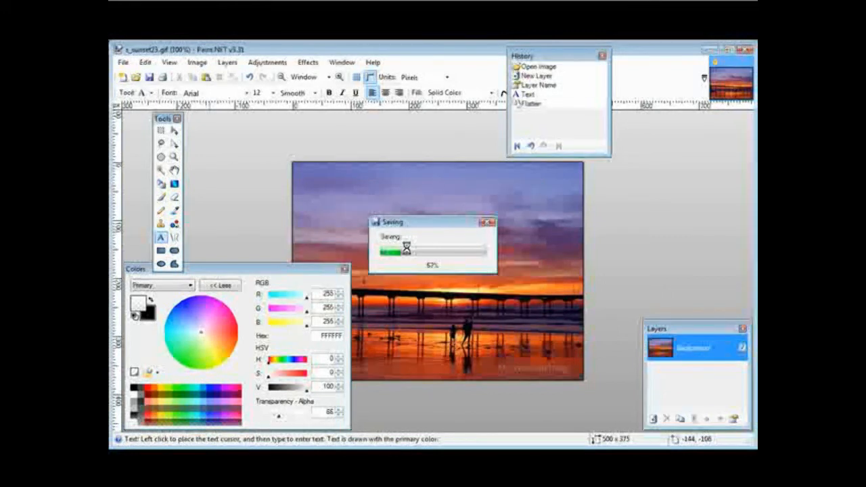